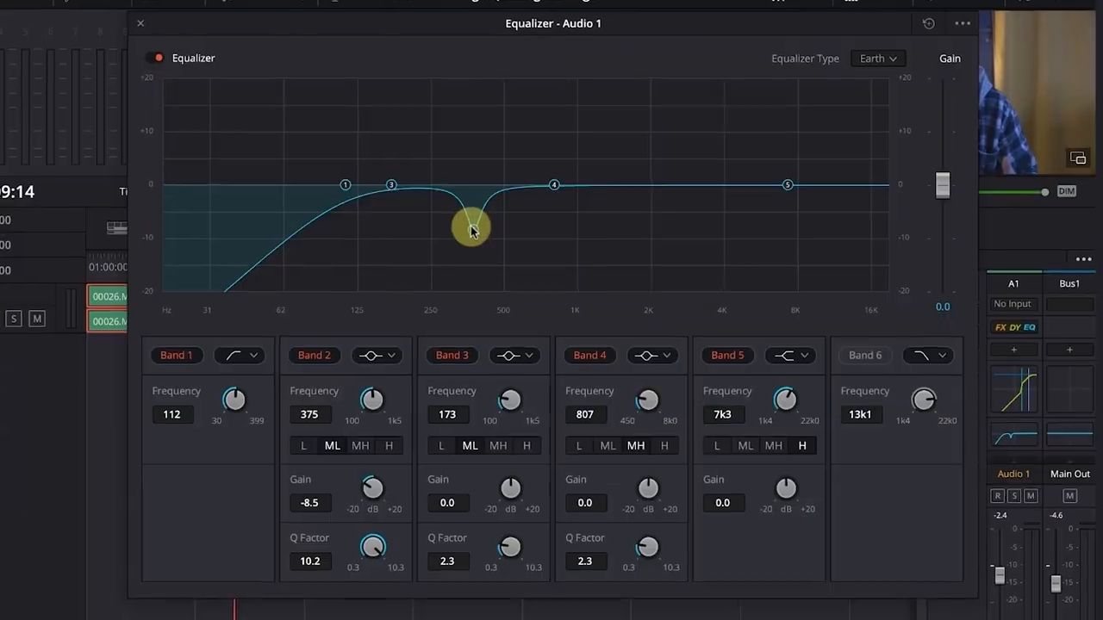
Step: Drag the Band 2 node from its -8.5 dB dip up to a +19.3 dB peak near 341 Hz
drag(472, 229, 502, 94)
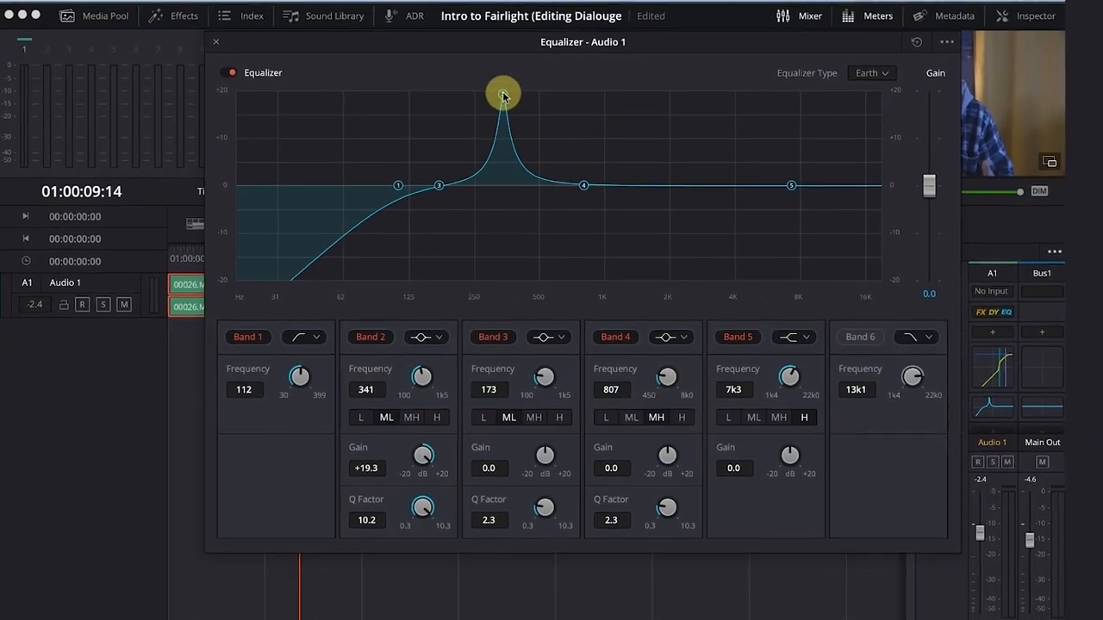